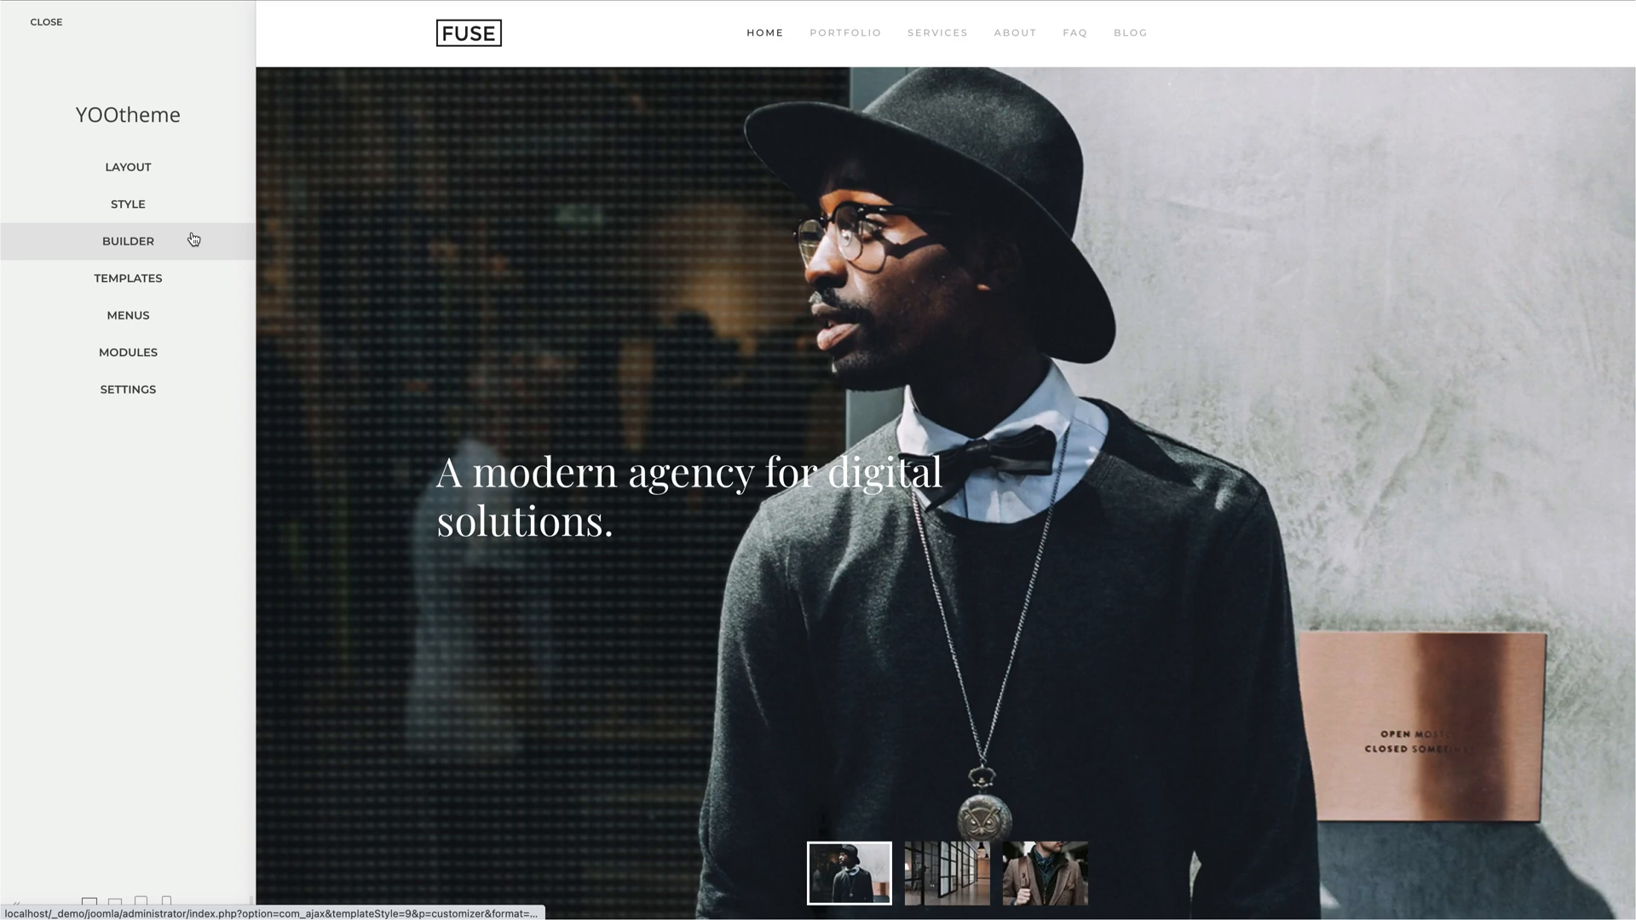
Enter the page builder and browse the Home page's Hero, About Us, Featured Work, Teaser and Blog sections.
{"action": "left_click", "coordinate": [127, 240]}
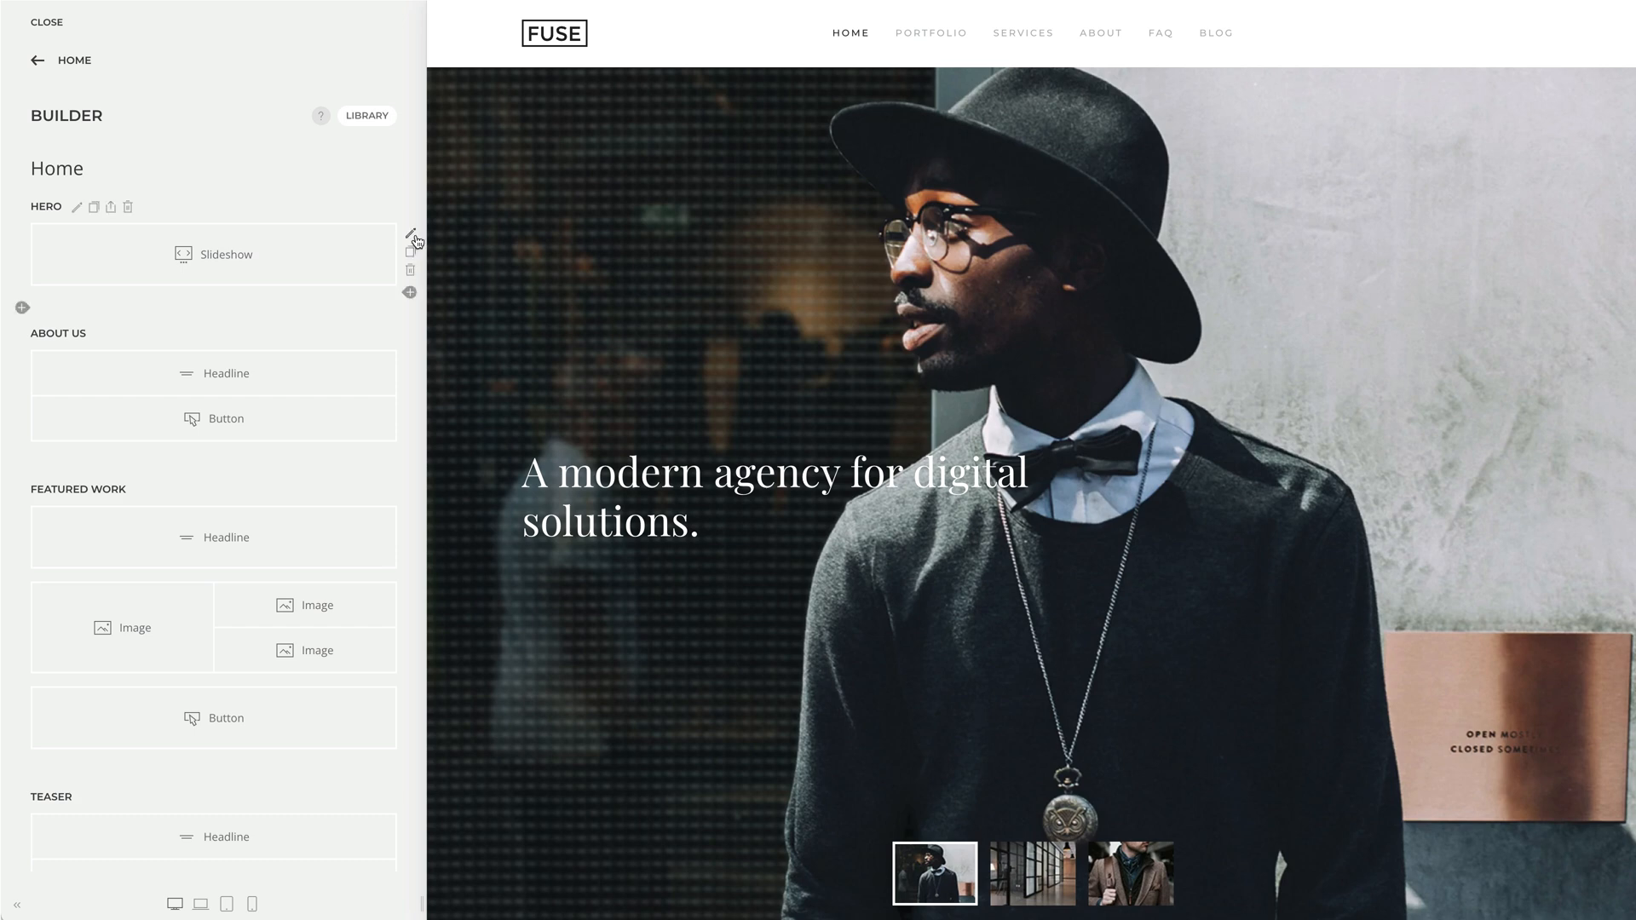
{"action": "scroll", "scroll_direction": "down", "scroll_amount": 3}
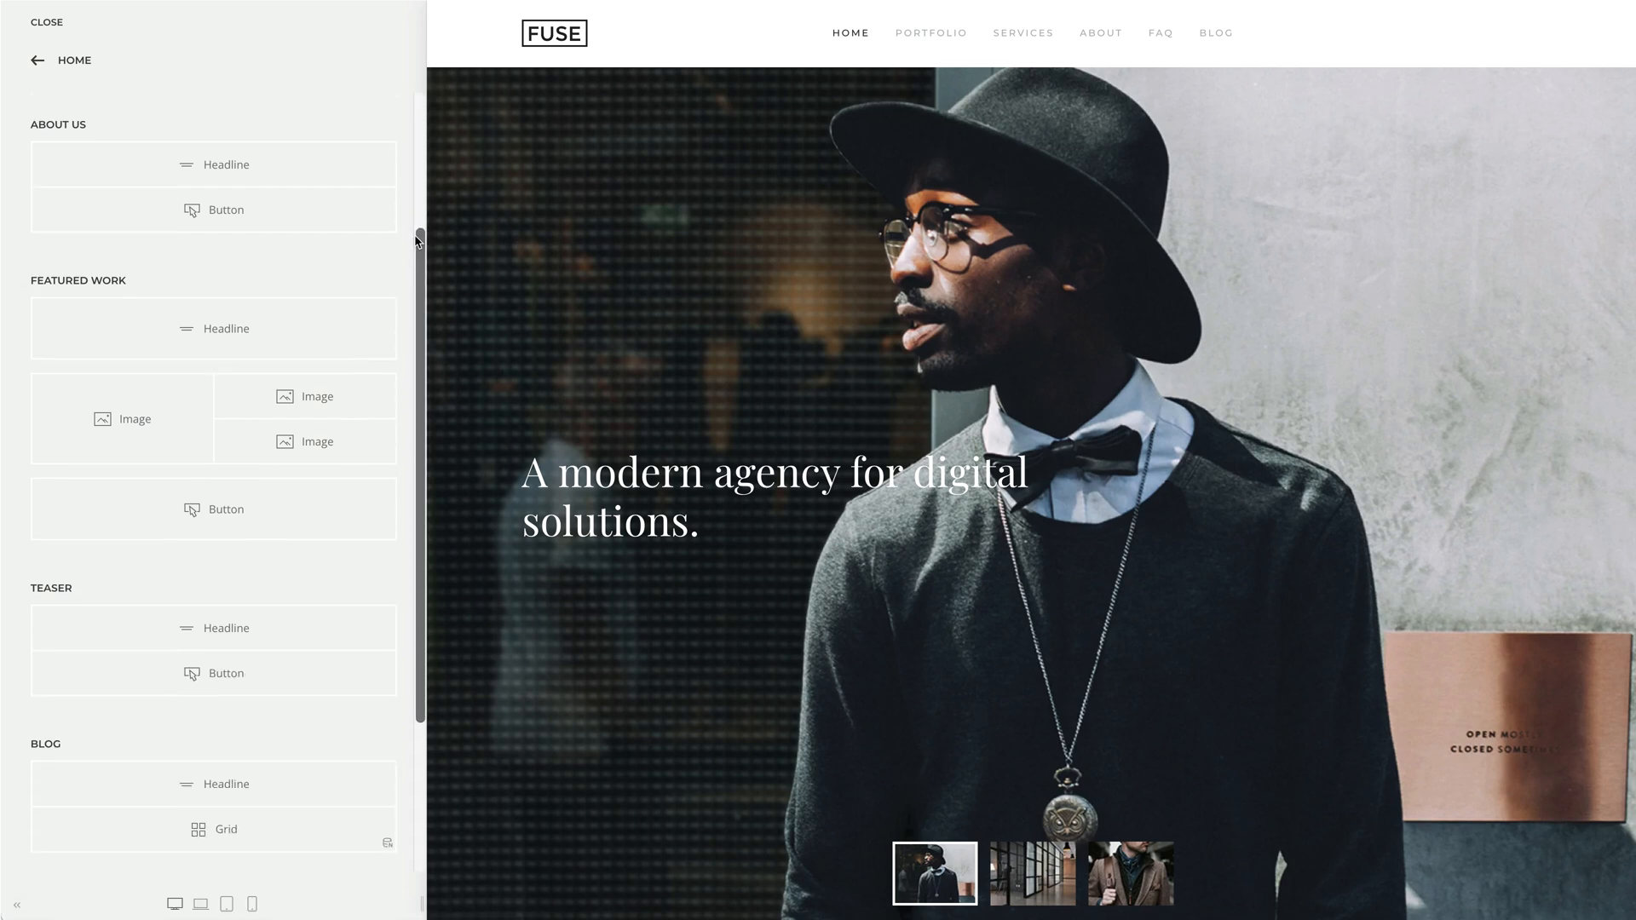
{"action": "scroll", "scroll_direction": "down", "scroll_amount": 3}
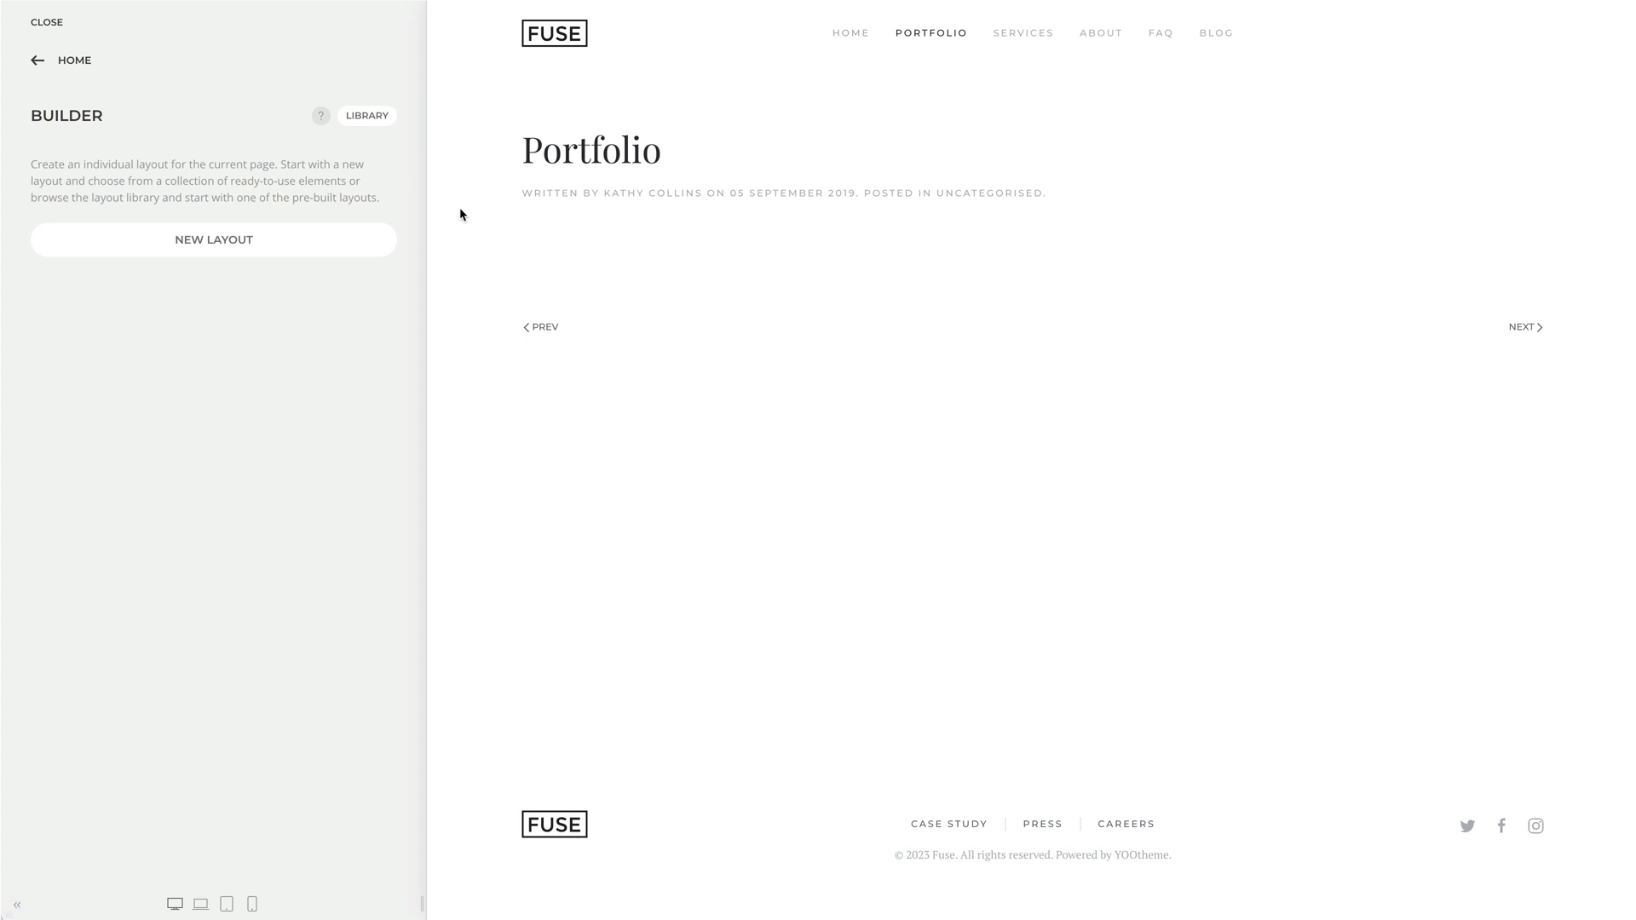
{"action": "mouse_move", "coordinate": [354, 244]}
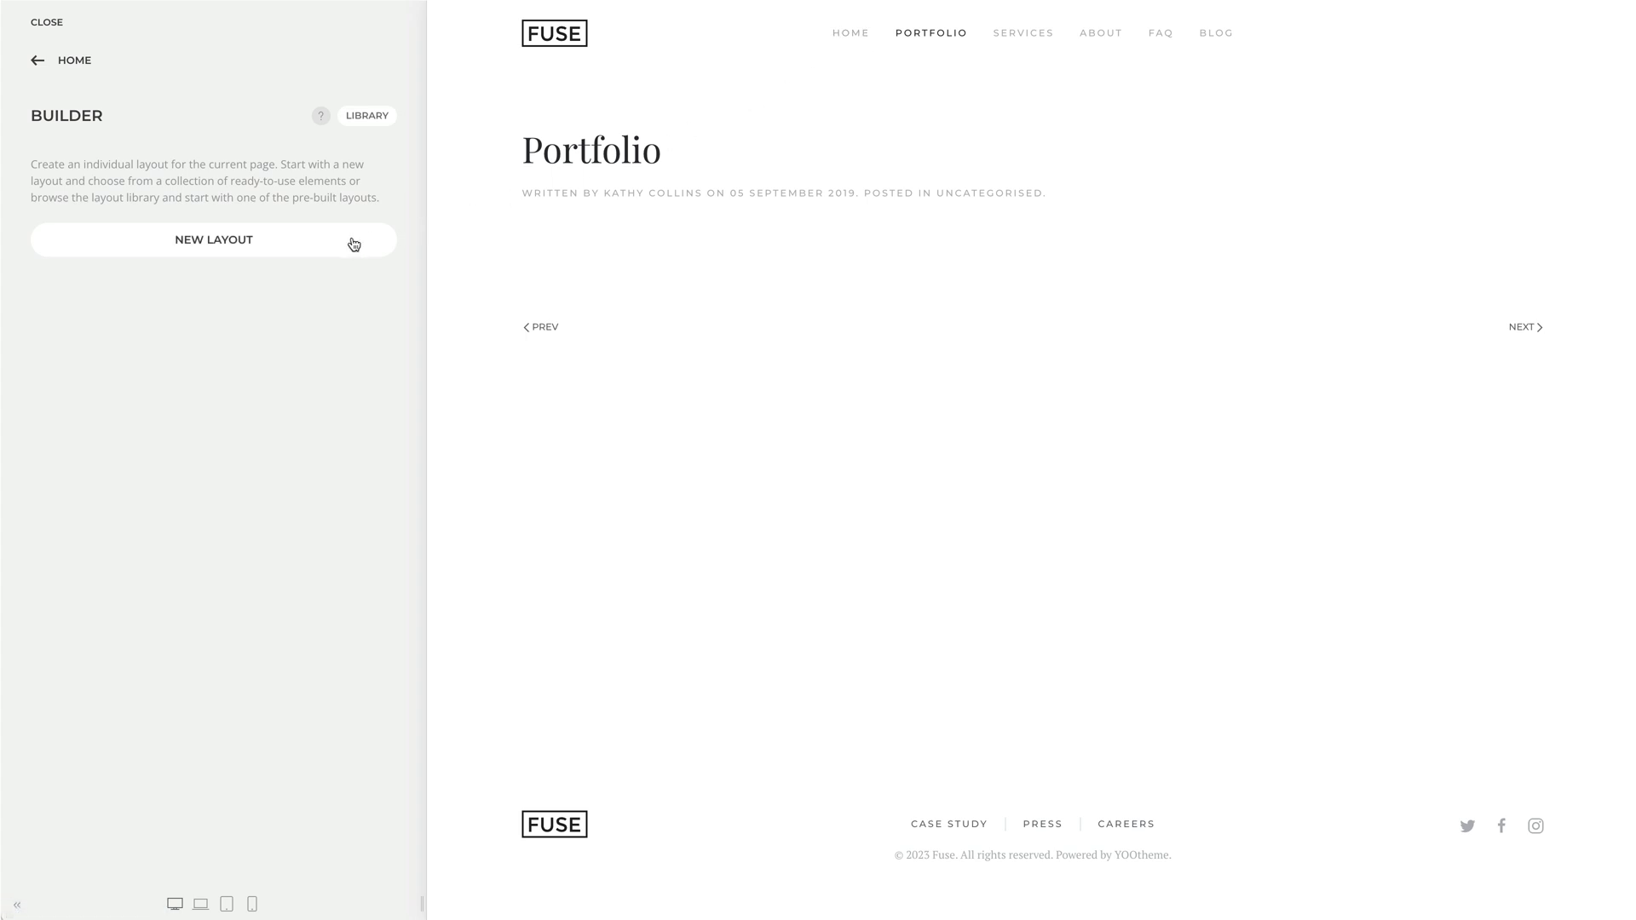
Start a new layout for the Portfolio page containing one empty section.
{"action": "left_click", "coordinate": [213, 240]}
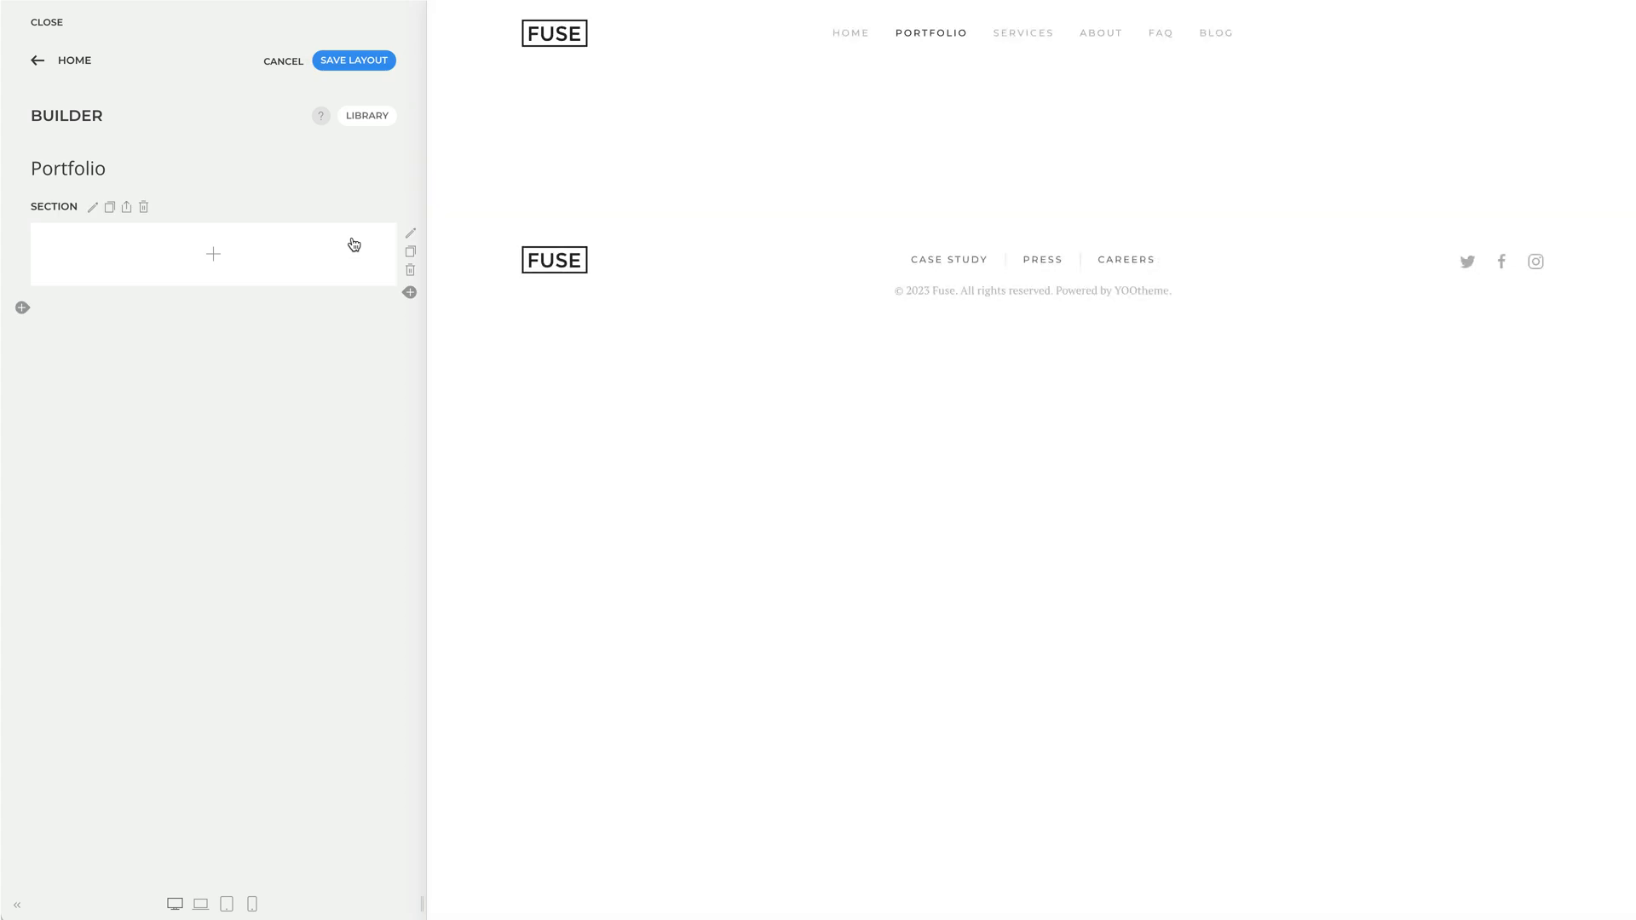
{"action": "mouse_move", "coordinate": [364, 126]}
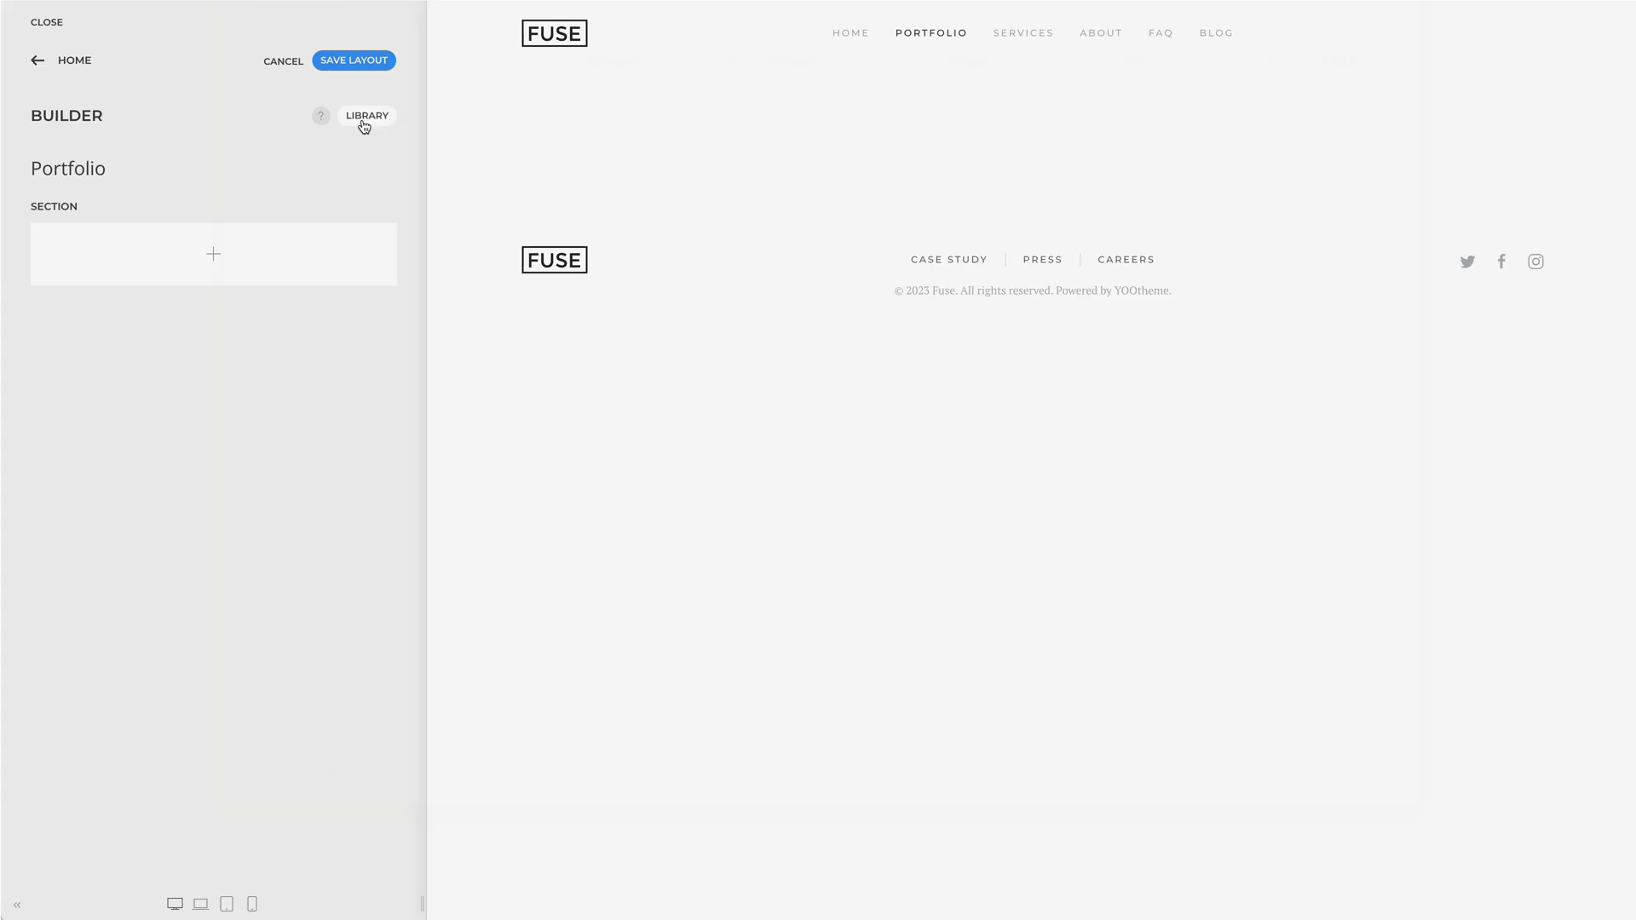
Replace the layout with the library's gallery layout (Hero, Gallery, Contact) and bring up Edit Article.
{"action": "left_click", "coordinate": [366, 114]}
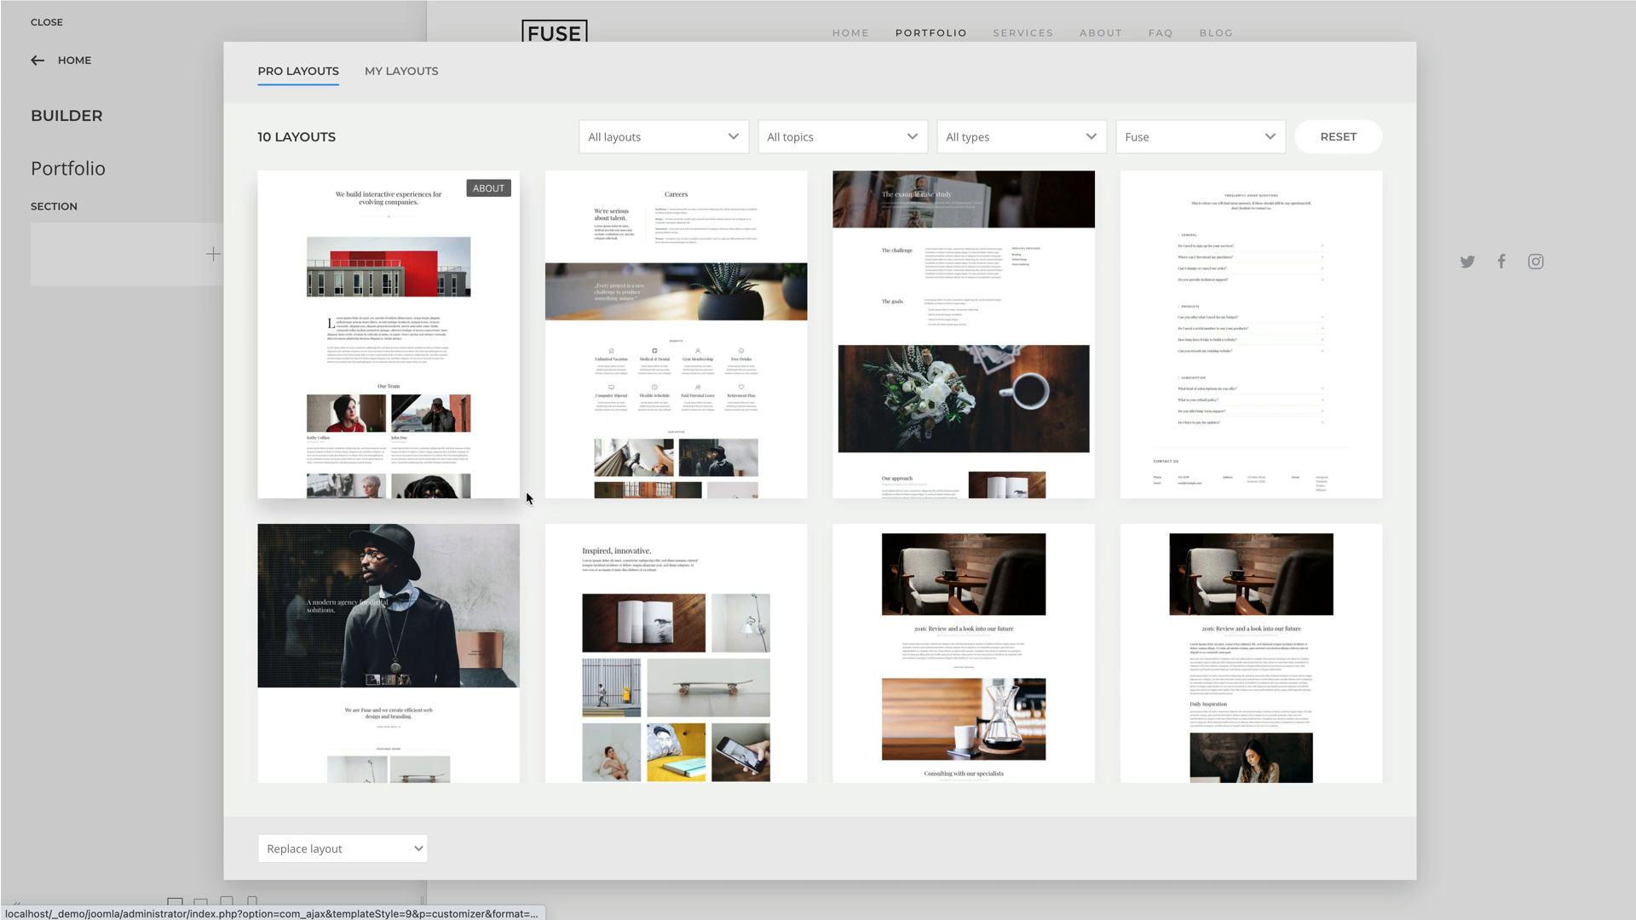
{"action": "left_click", "coordinate": [674, 651]}
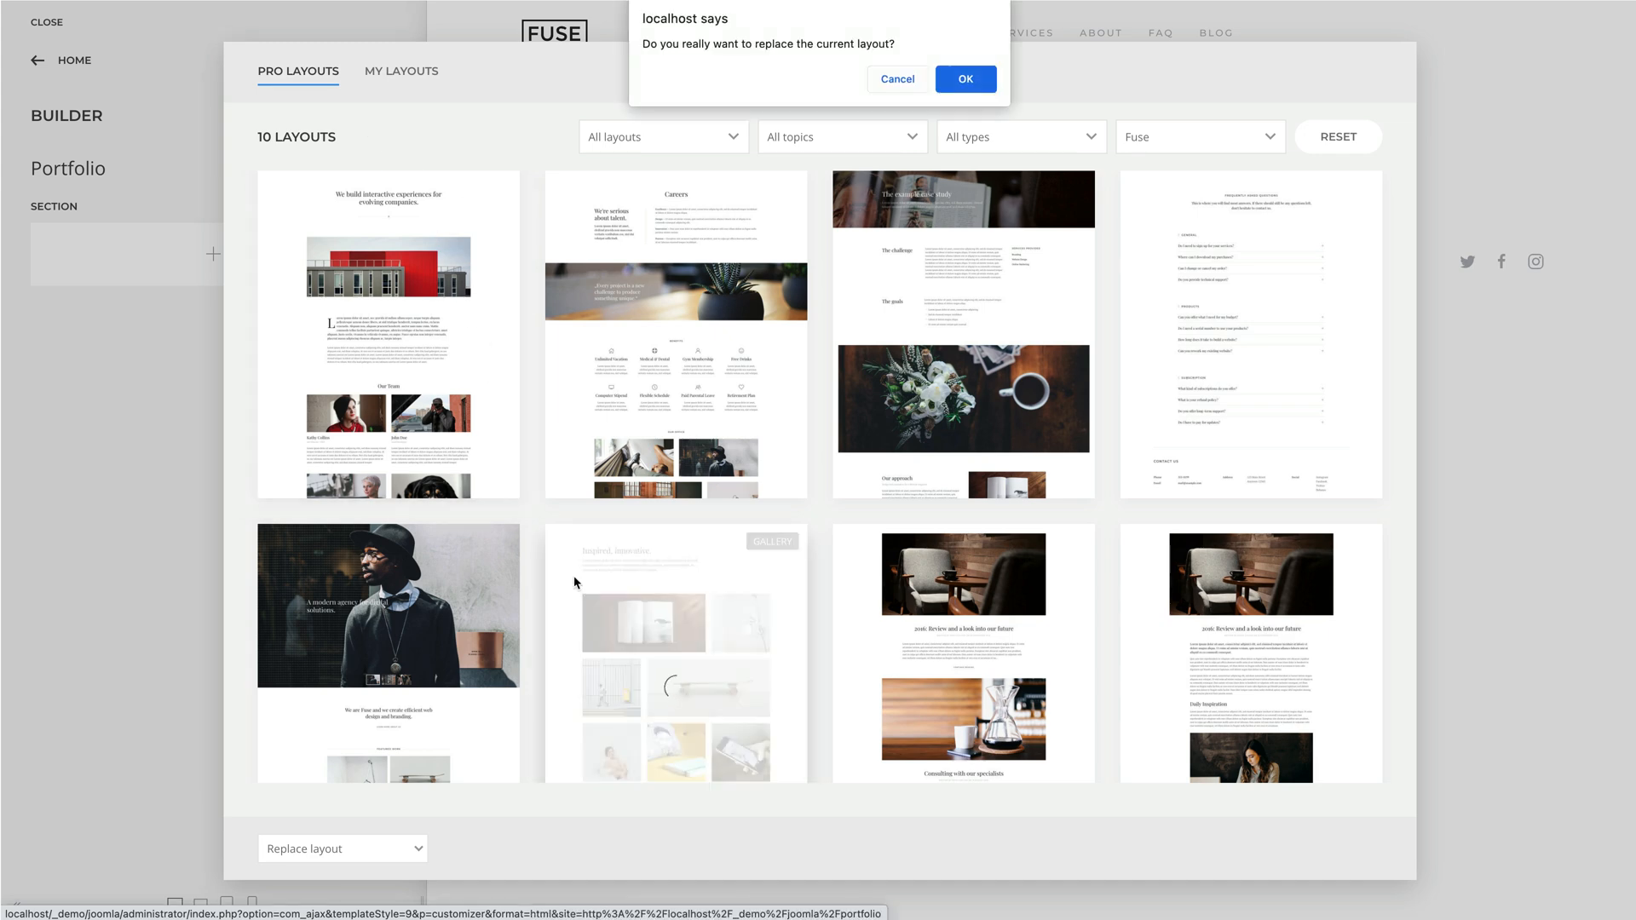
{"action": "left_click", "coordinate": [963, 78]}
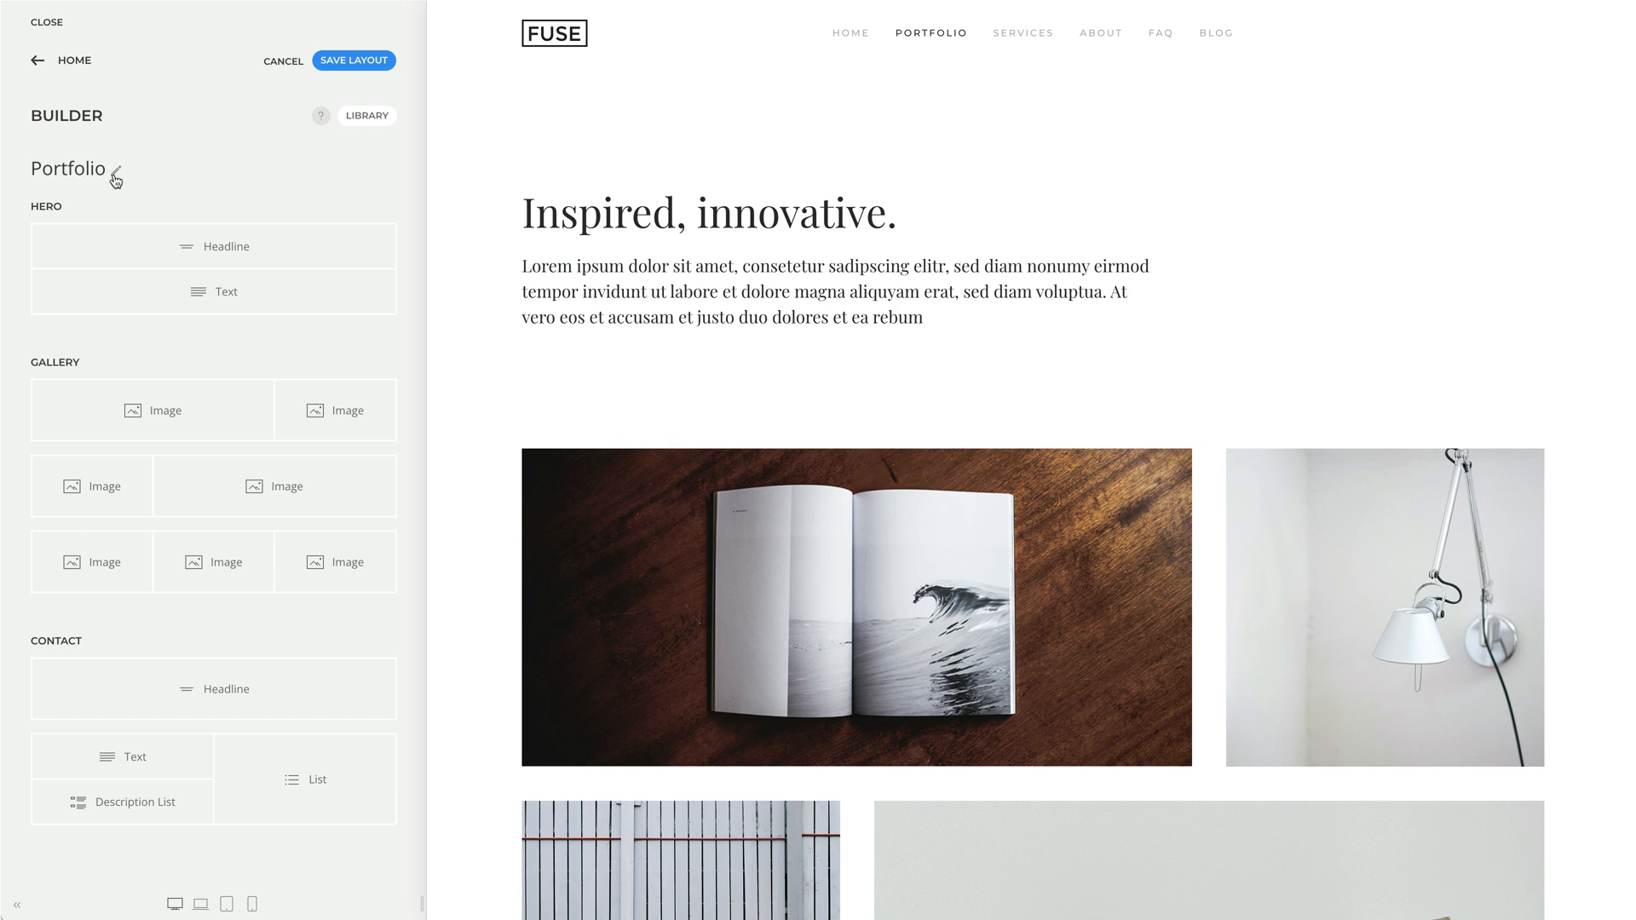
{"action": "left_click", "coordinate": [114, 176]}
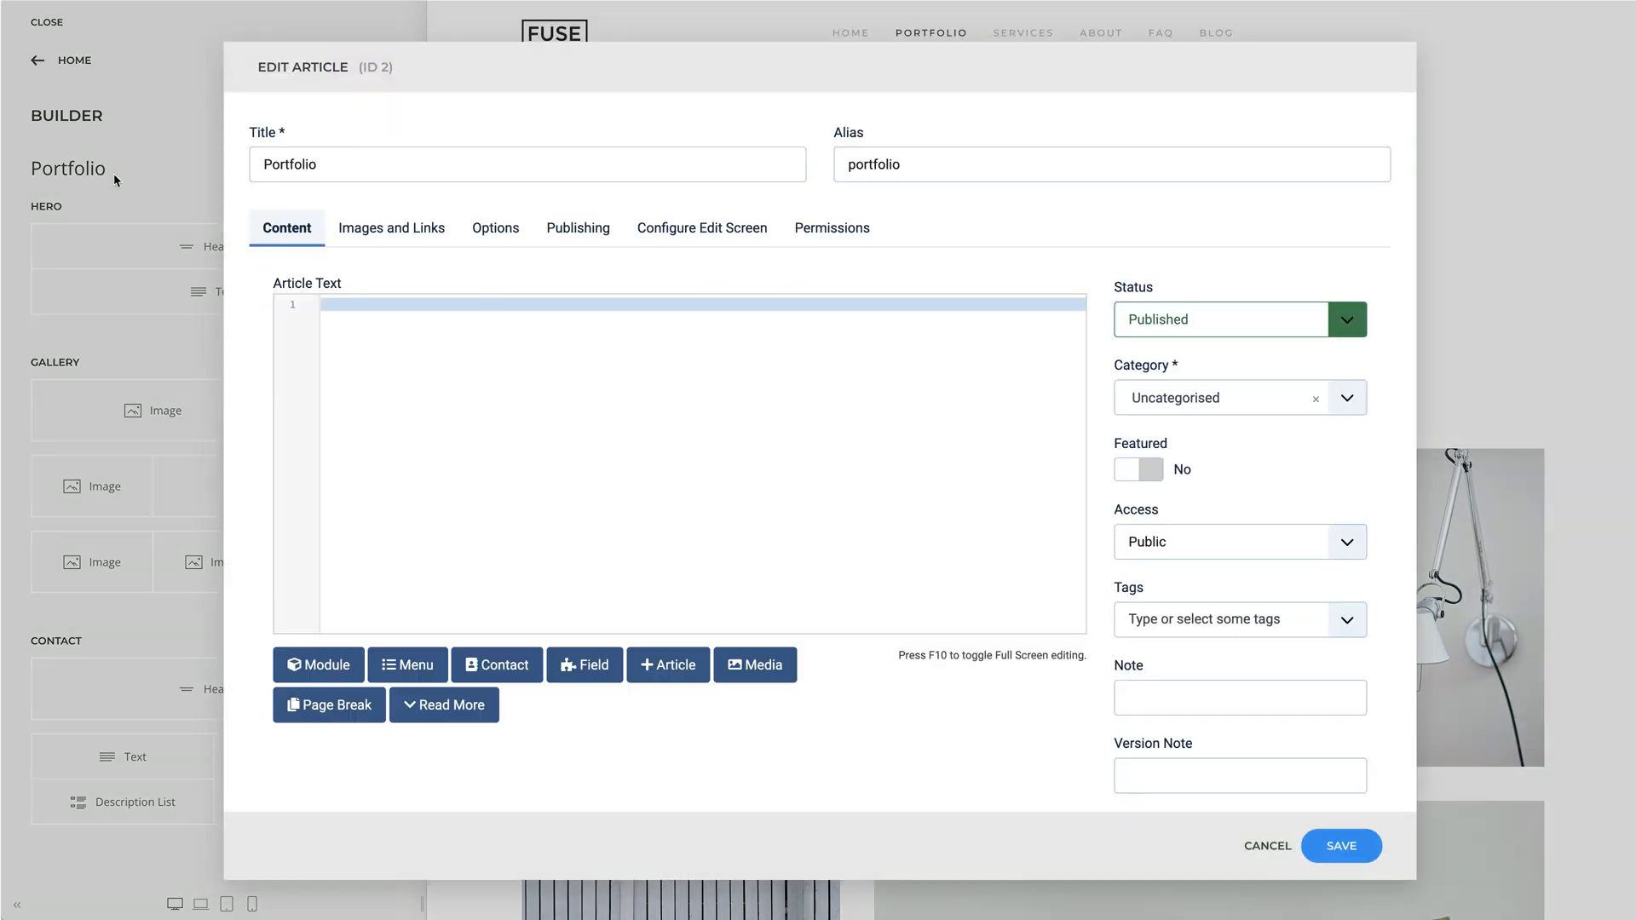